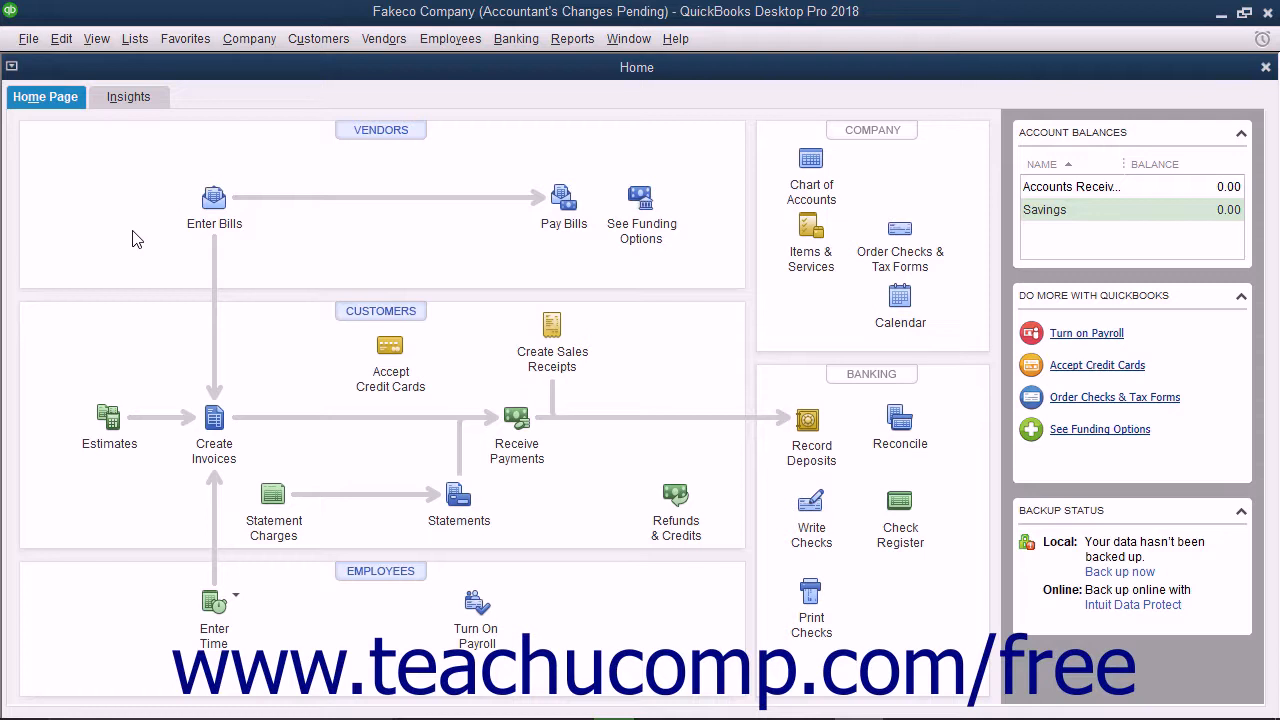
{"action": "mouse_move", "coordinate": [56, 157]}
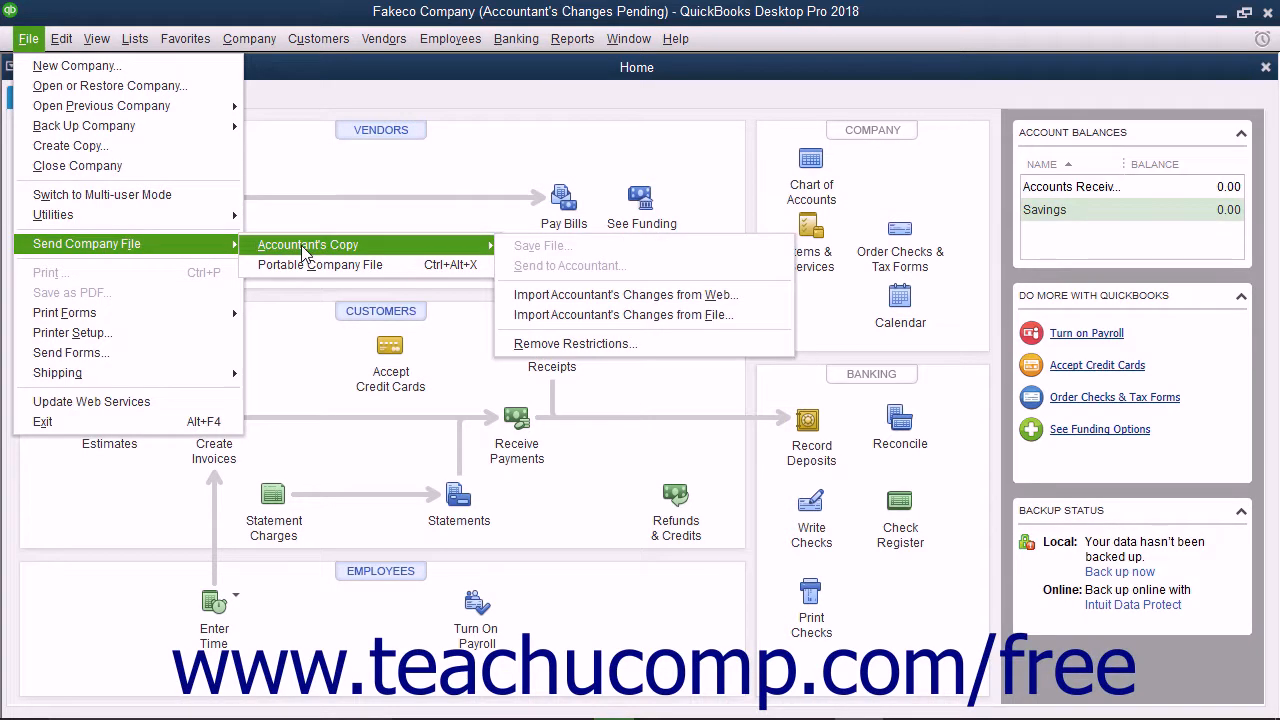
{"action": "mouse_move", "coordinate": [643, 315]}
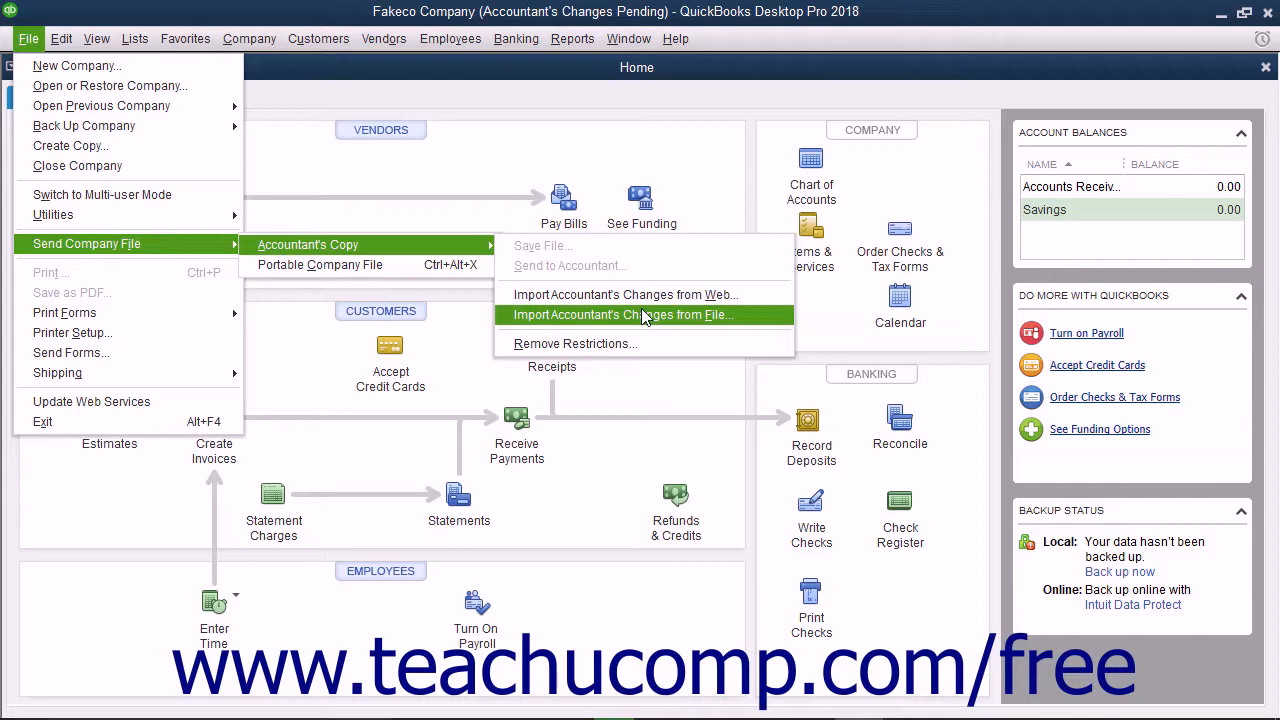
Step: Open Import Accountant's Changes from File, showing the Desktop folder for a .QBY file
{"action": "left_click", "coordinate": [621, 314]}
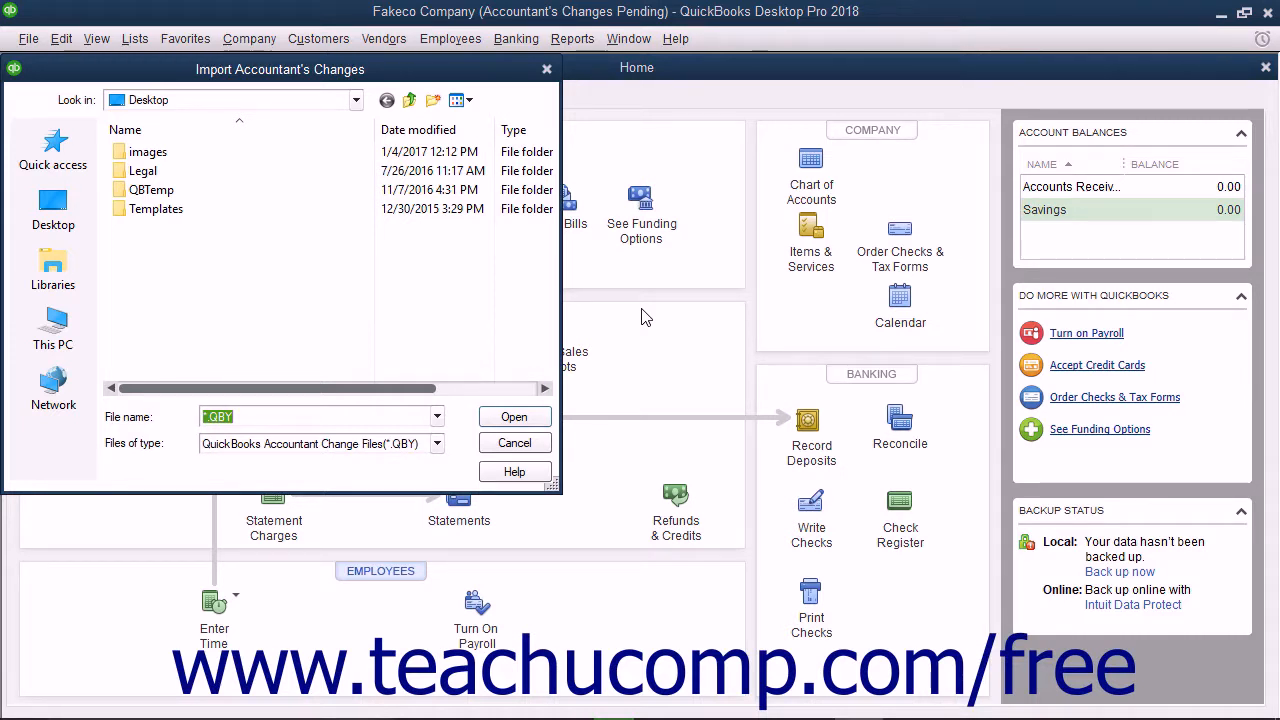
{"action": "mouse_move", "coordinate": [475, 445]}
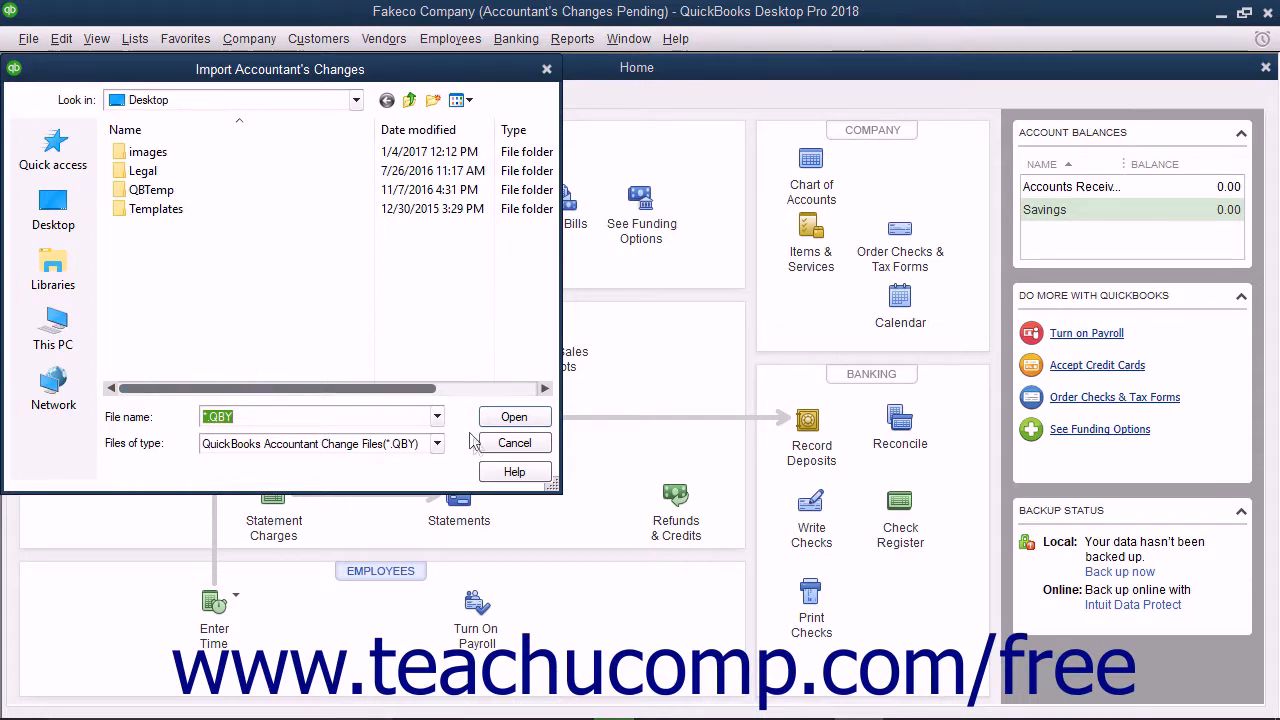
Step: Cancel the Import Accountant's Changes dialog, returning to the Fakeco home page
{"action": "left_click", "coordinate": [514, 442]}
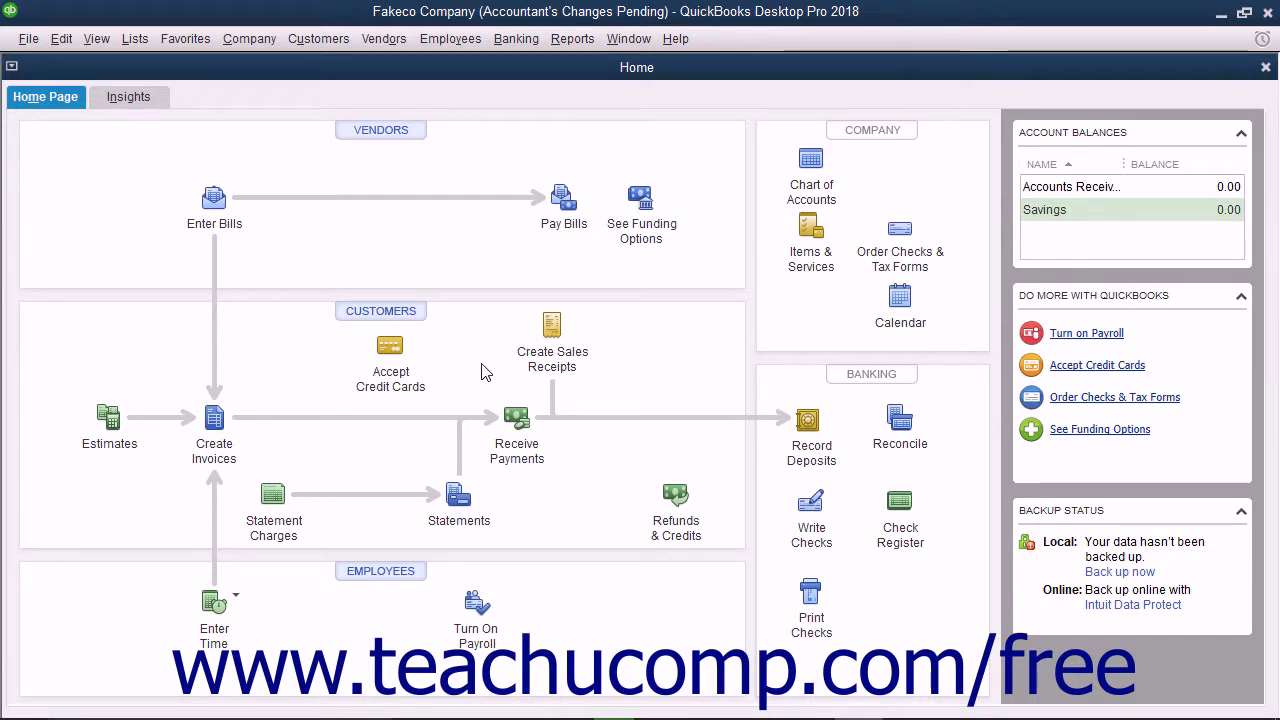
{"action": "left_click", "coordinate": [28, 38]}
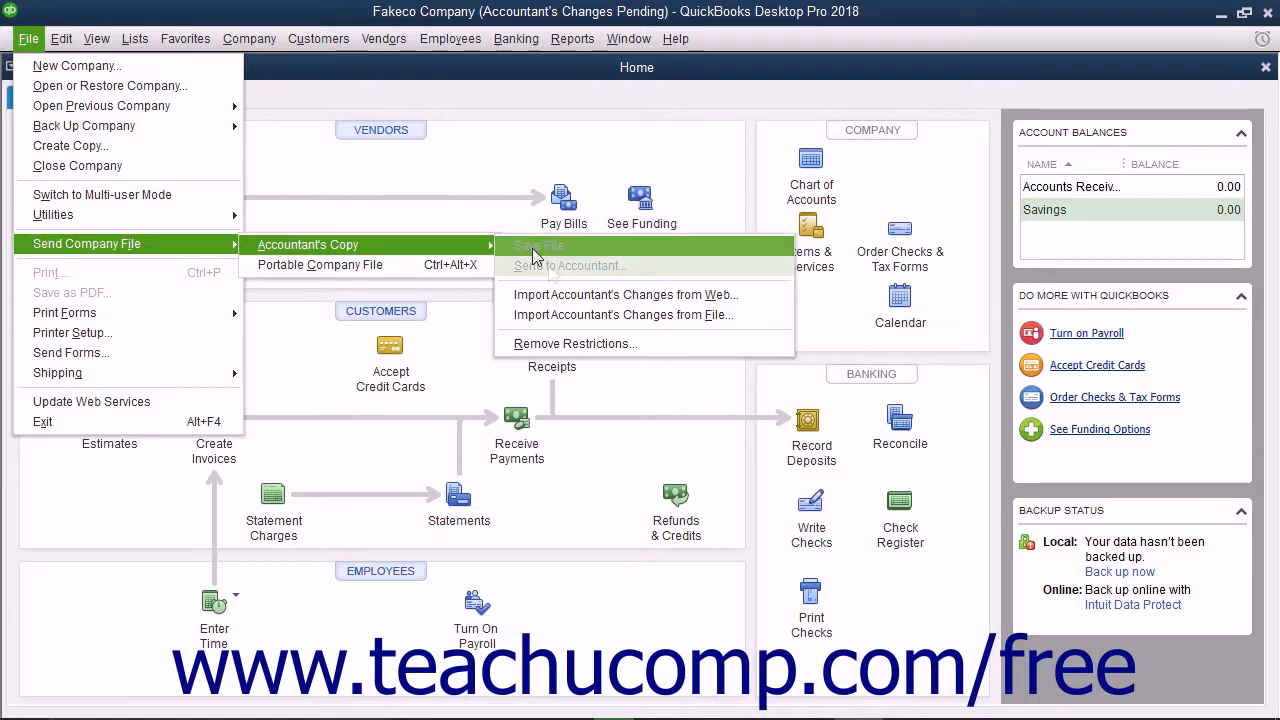
{"action": "mouse_move", "coordinate": [573, 294]}
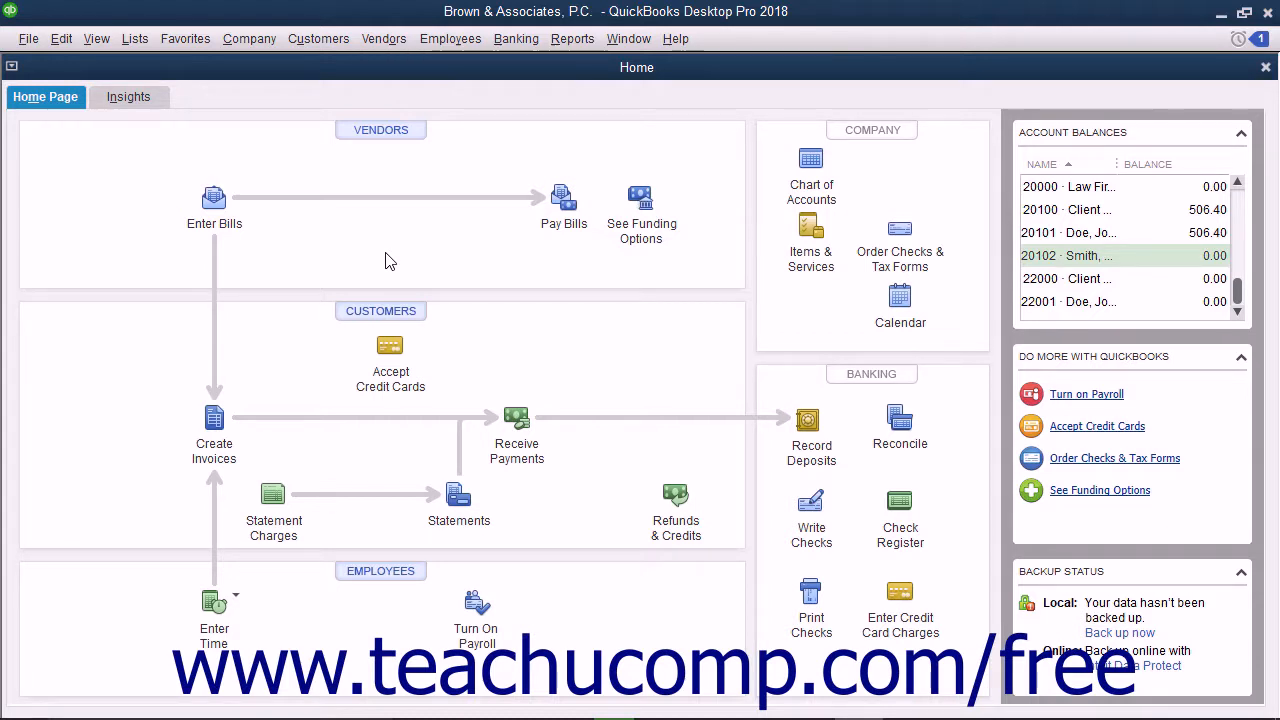
Step: Open Pay Bills from the Vendors menu in Brown & Associates, P.C
{"action": "left_click", "coordinate": [384, 38]}
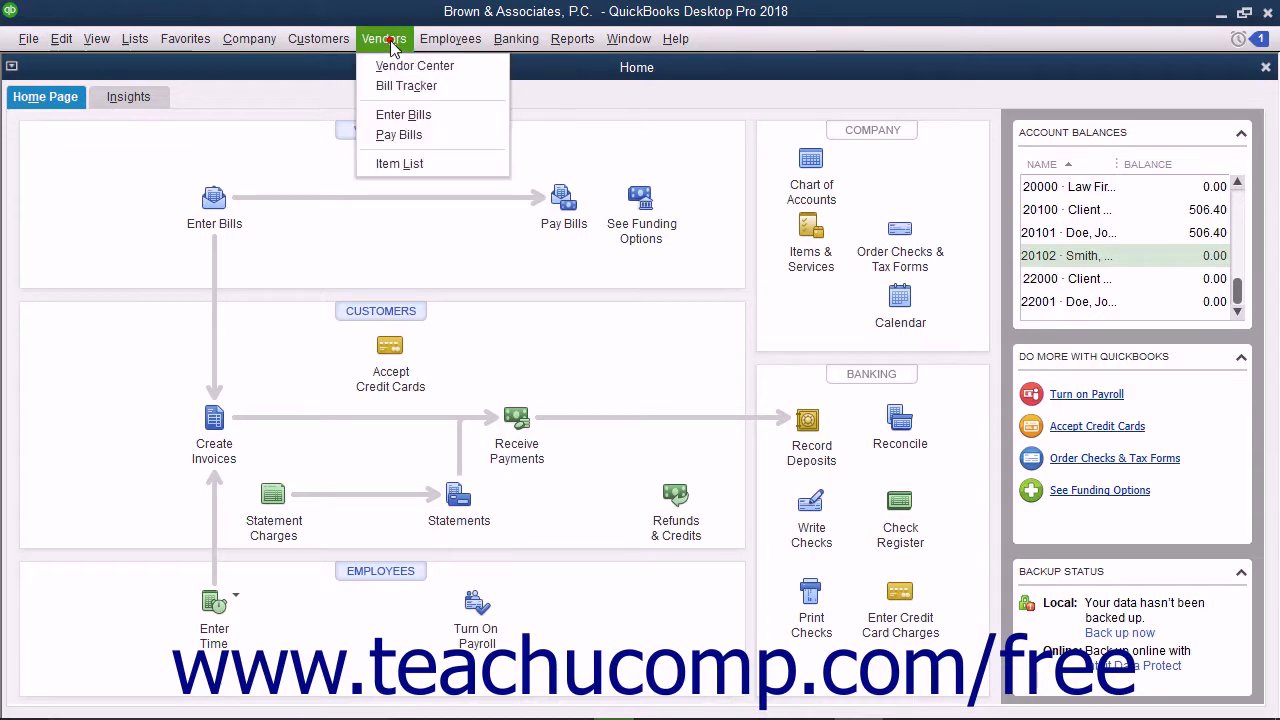
{"action": "mouse_move", "coordinate": [399, 135]}
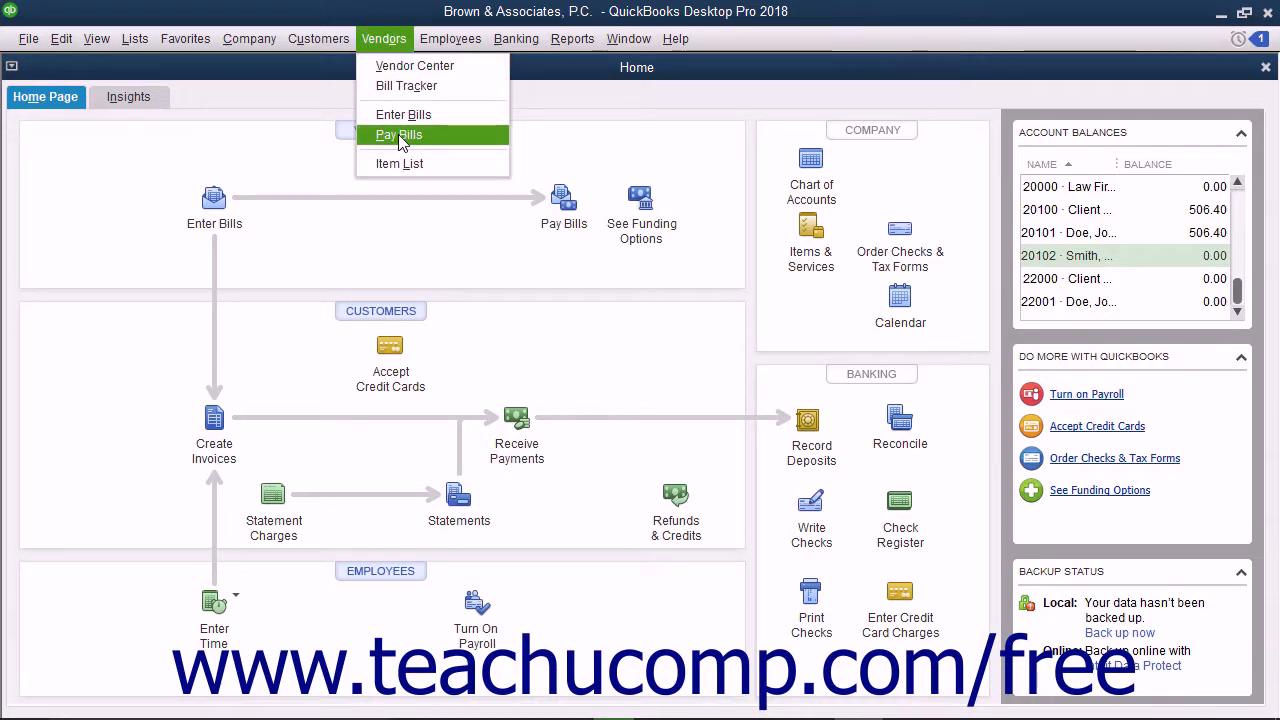
{"action": "left_click", "coordinate": [399, 134]}
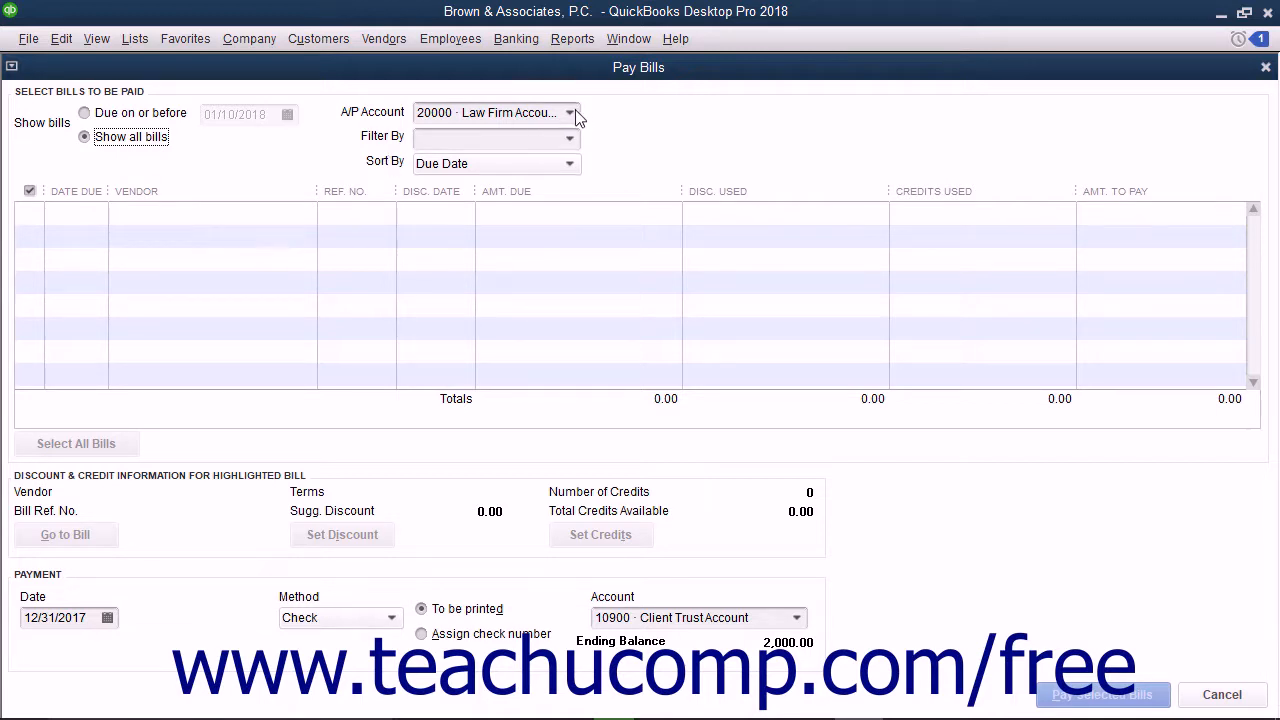
Step: Switch the A/P Account to 20100 Client Trust Accounts Payable, listing USPS and American Express bills
{"action": "left_click", "coordinate": [573, 112]}
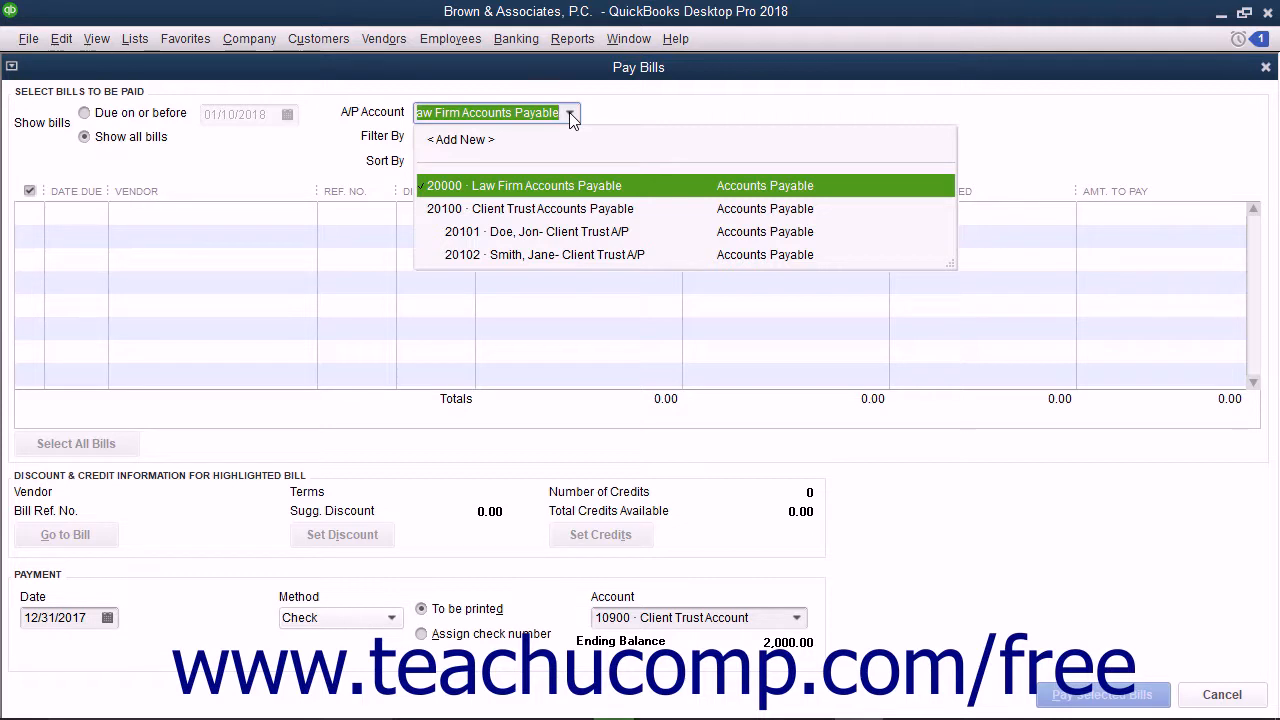
{"action": "left_click", "coordinate": [552, 208]}
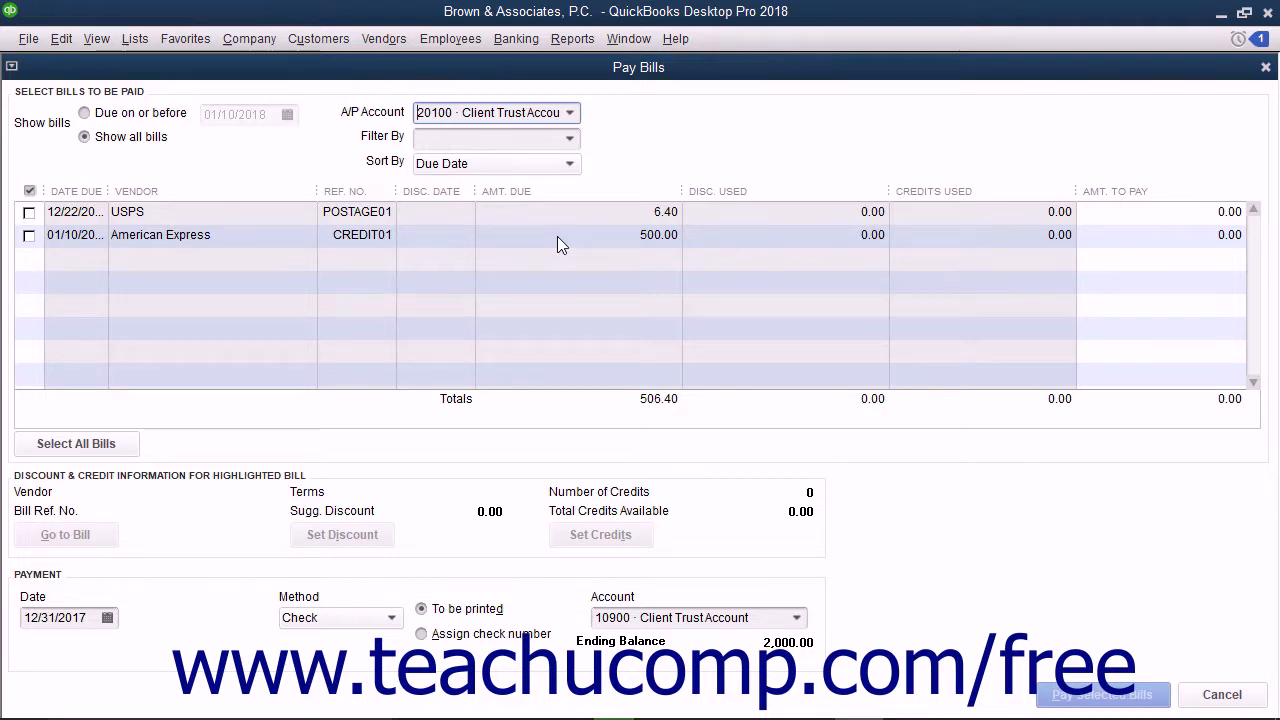
{"action": "mouse_move", "coordinate": [543, 192]}
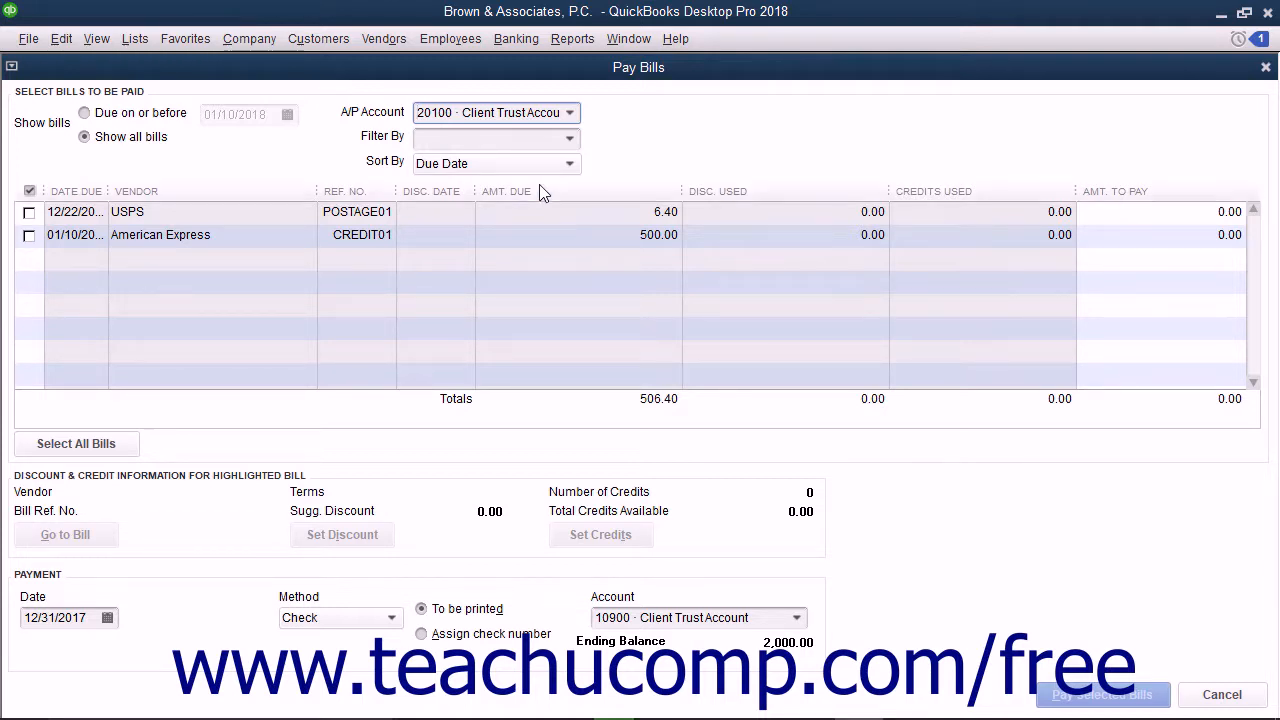
{"action": "mouse_move", "coordinate": [772, 609]}
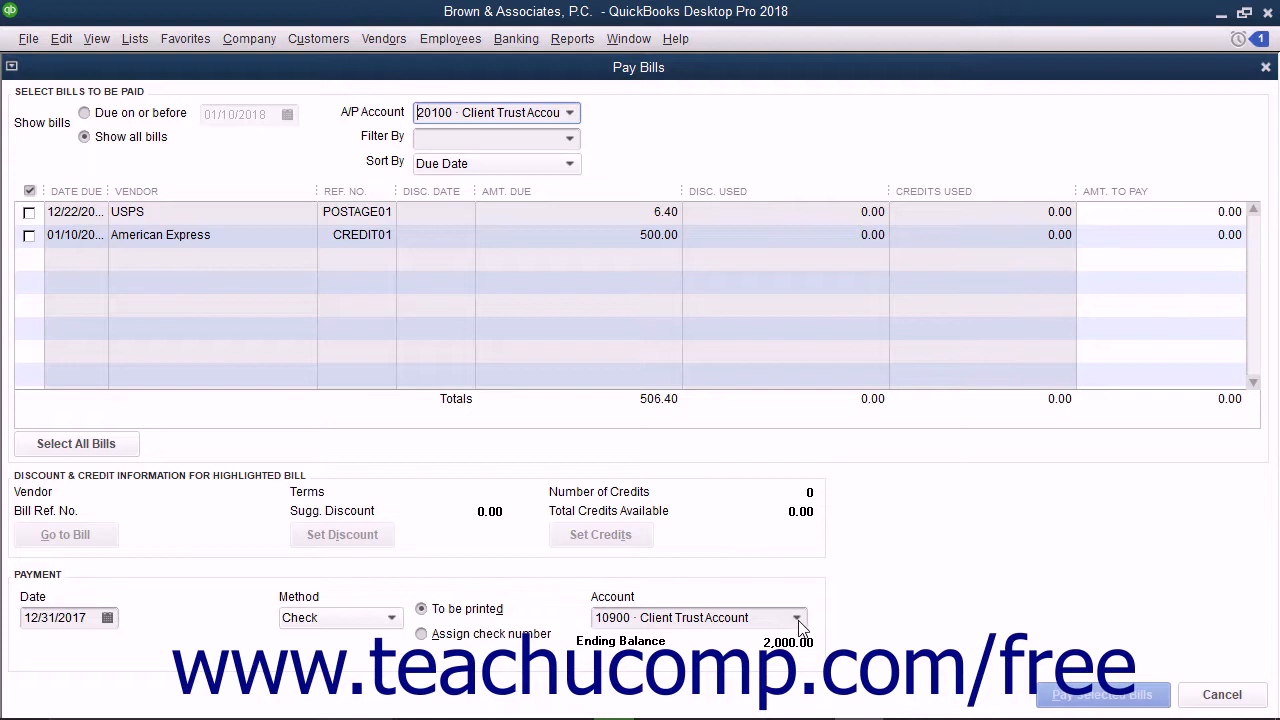
Step: Pay the USPS and American Express bills from the Client Trust Account sub-account
{"action": "left_click", "coordinate": [797, 617]}
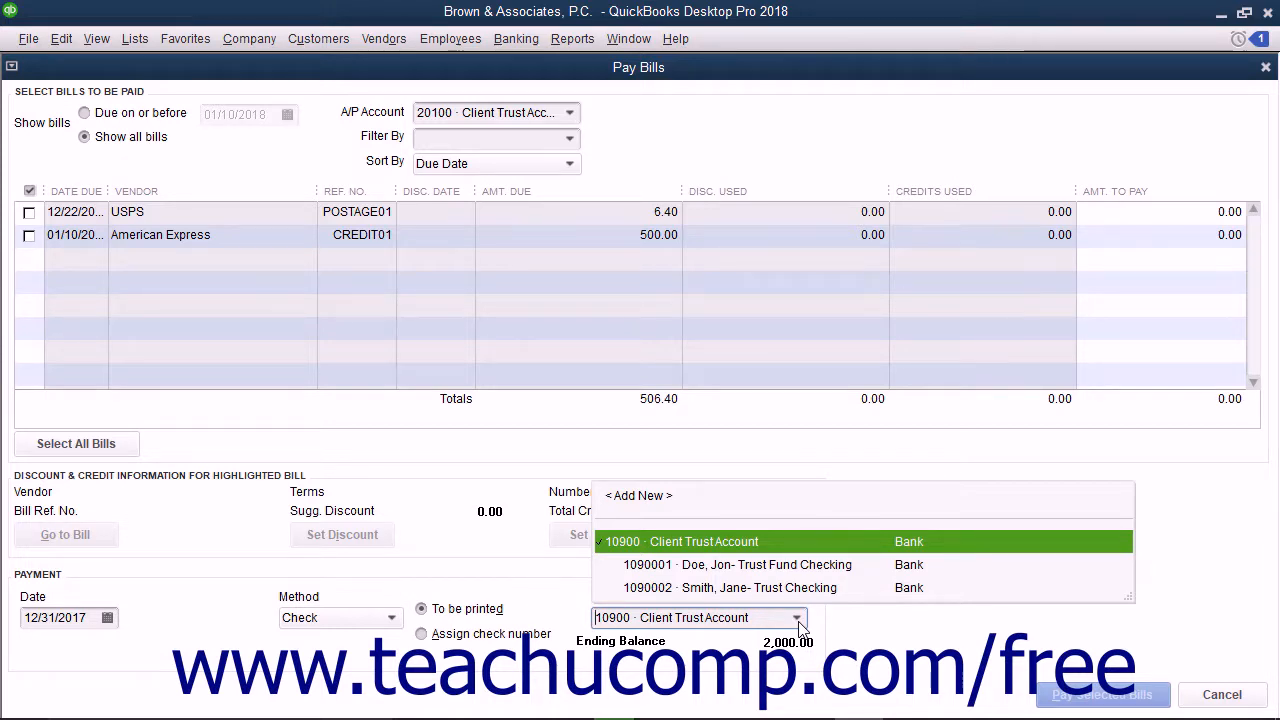
{"action": "mouse_move", "coordinate": [790, 588]}
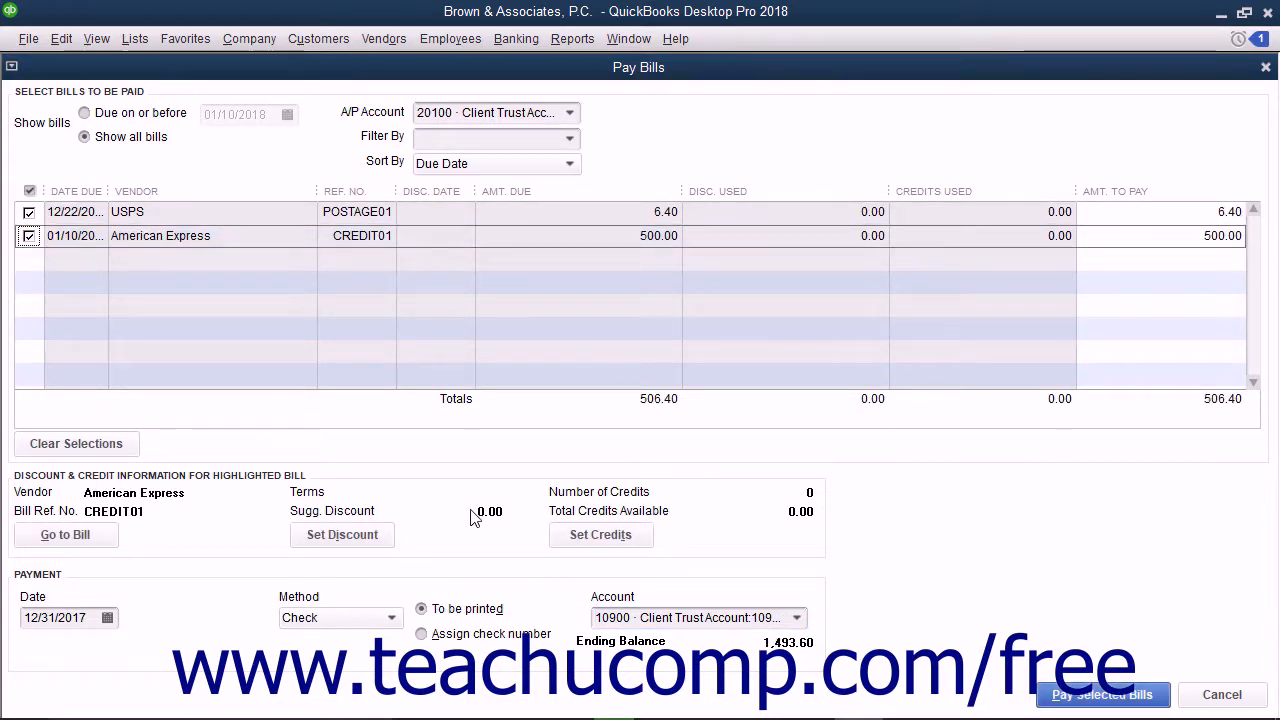
{"action": "mouse_move", "coordinate": [435, 285]}
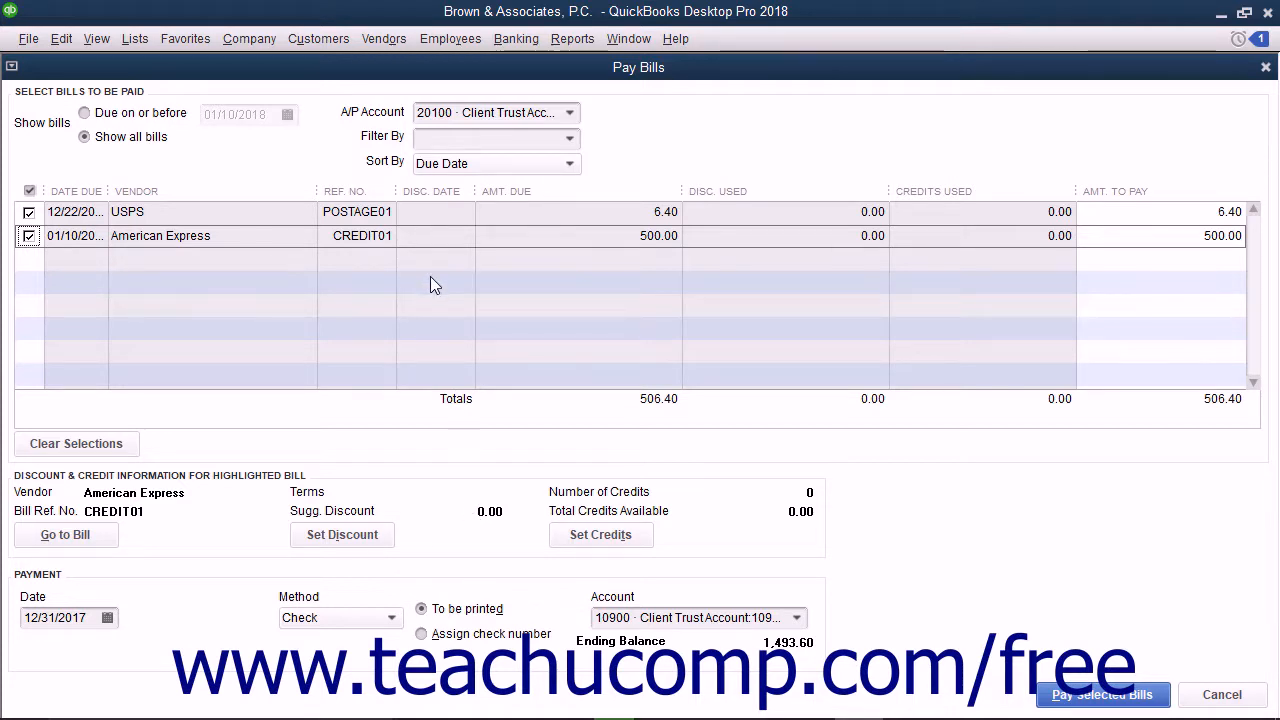
{"action": "mouse_move", "coordinate": [365, 120]}
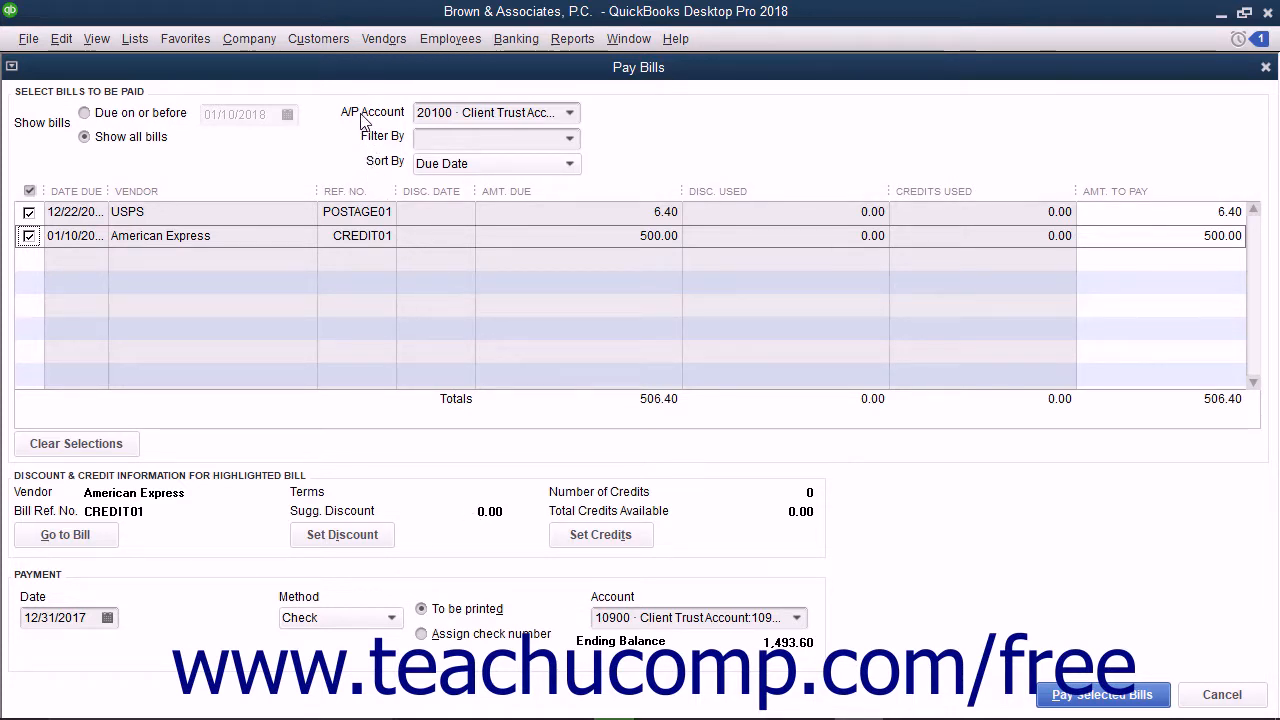
{"action": "mouse_move", "coordinate": [565, 625]}
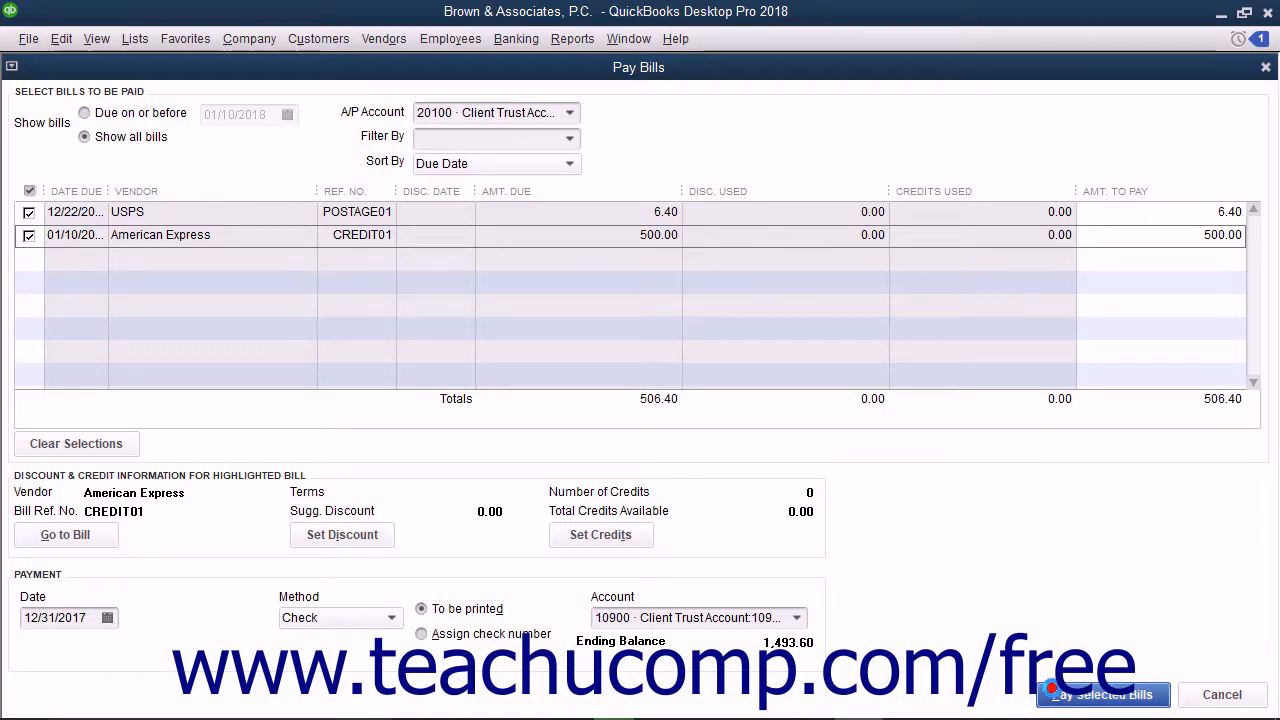
{"action": "left_click", "coordinate": [1102, 694]}
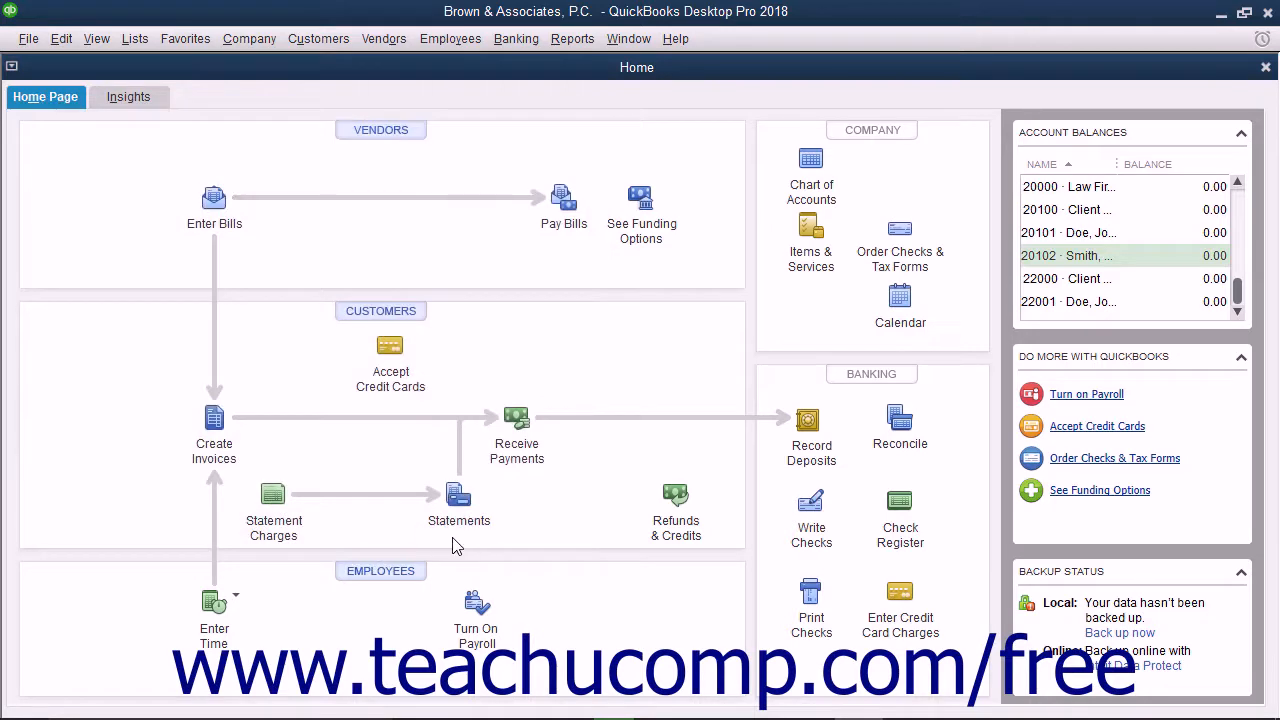